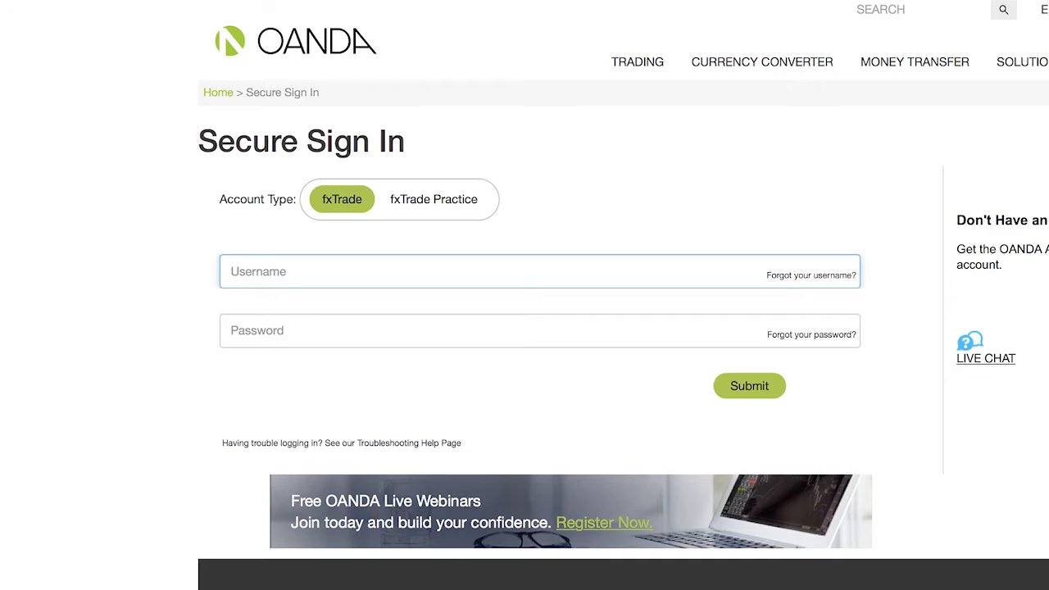
Step: Sign in as devOAP and open the Update Info form from personal information
{"action": "type", "text": "devOAP33"}
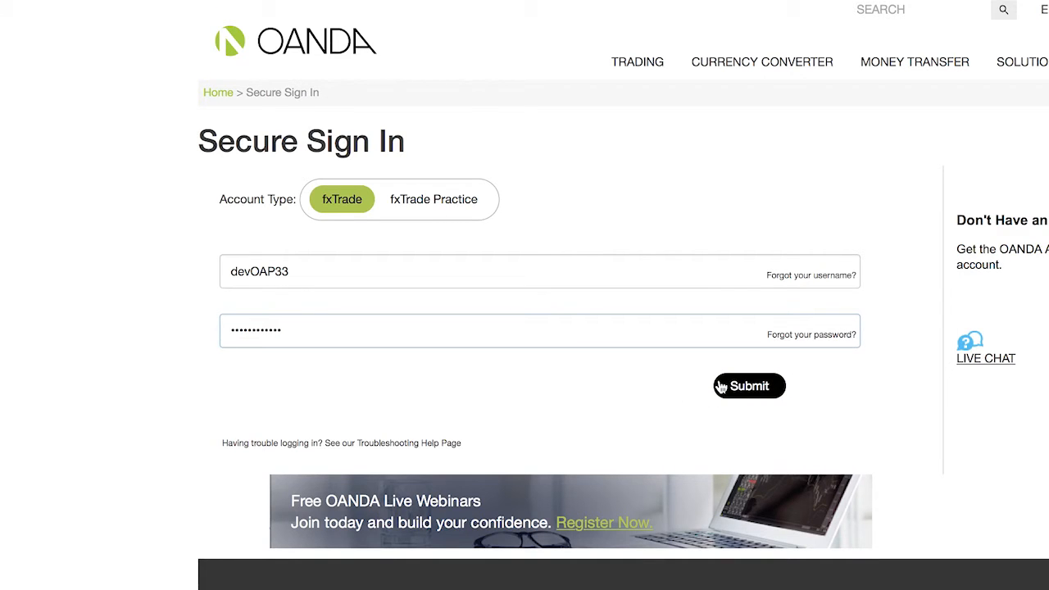
{"action": "left_click", "coordinate": [748, 386]}
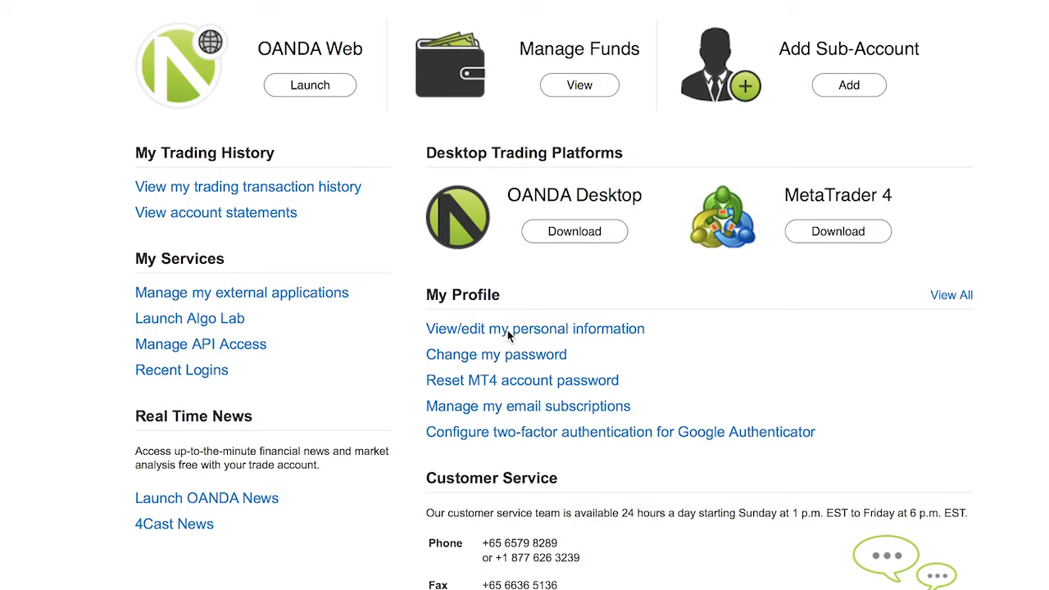
{"action": "left_click", "coordinate": [535, 329]}
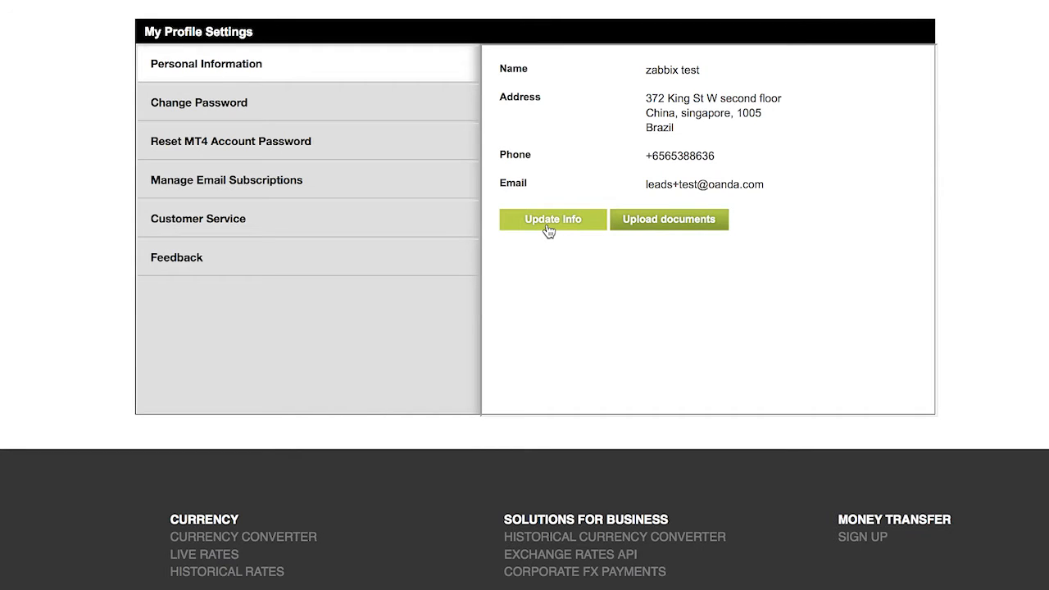
{"action": "left_click", "coordinate": [552, 218]}
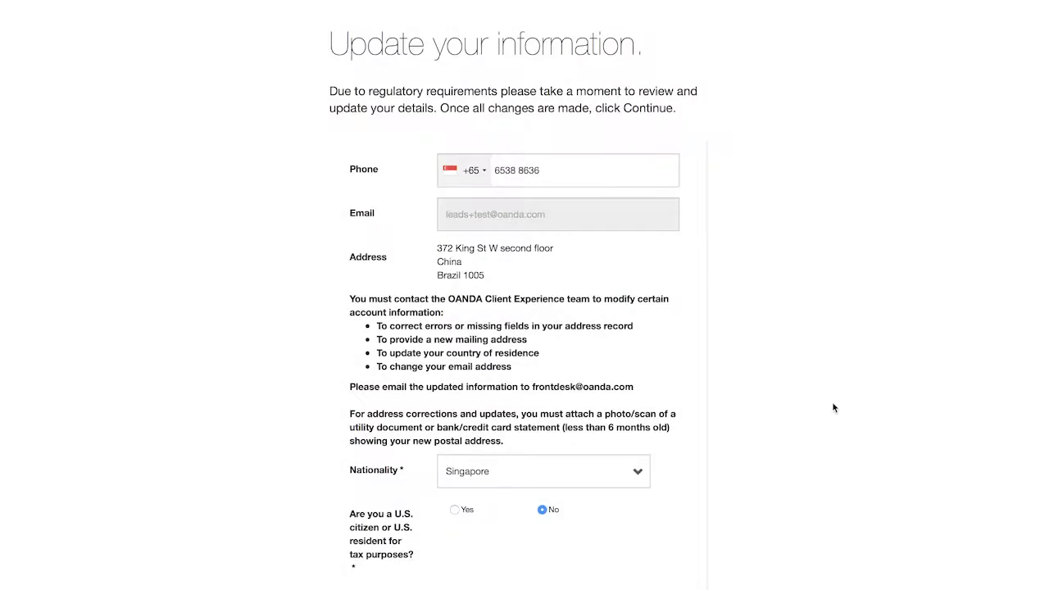
Step: Keep Employed status: Manager at OANDA for 2 years, Corporate Finance/Financial Advisory
{"action": "left_click", "coordinate": [574, 170]}
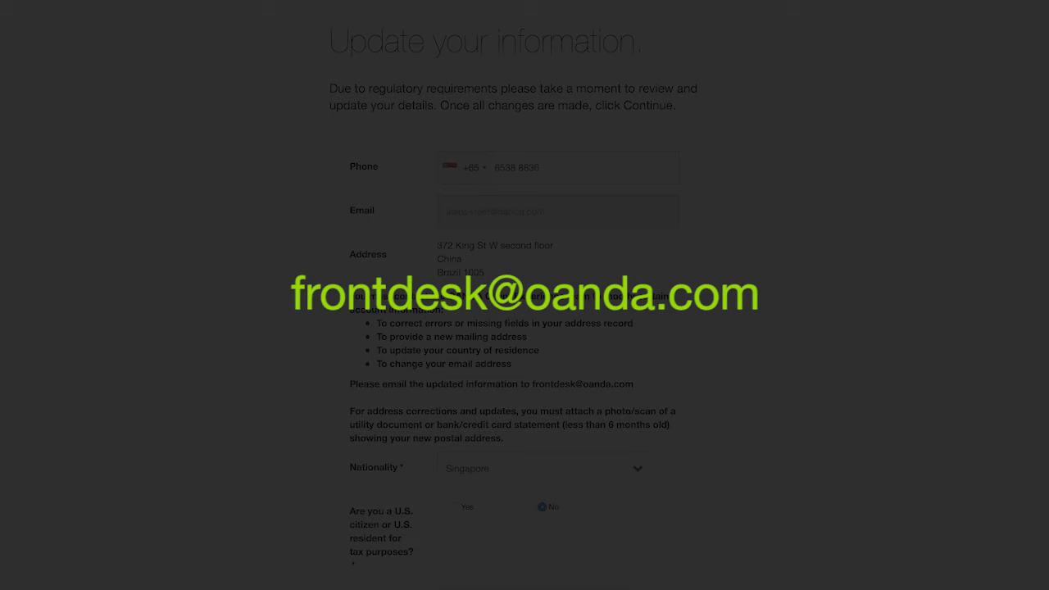
{"action": "scroll", "scroll_direction": "down", "scroll_amount": 3}
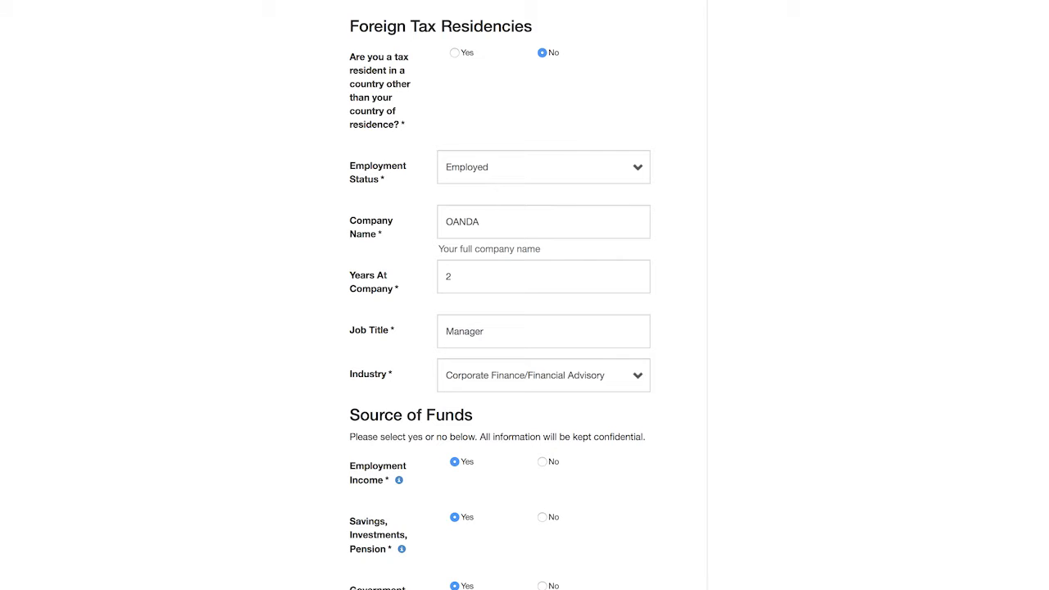
{"action": "mouse_move", "coordinate": [420, 85]}
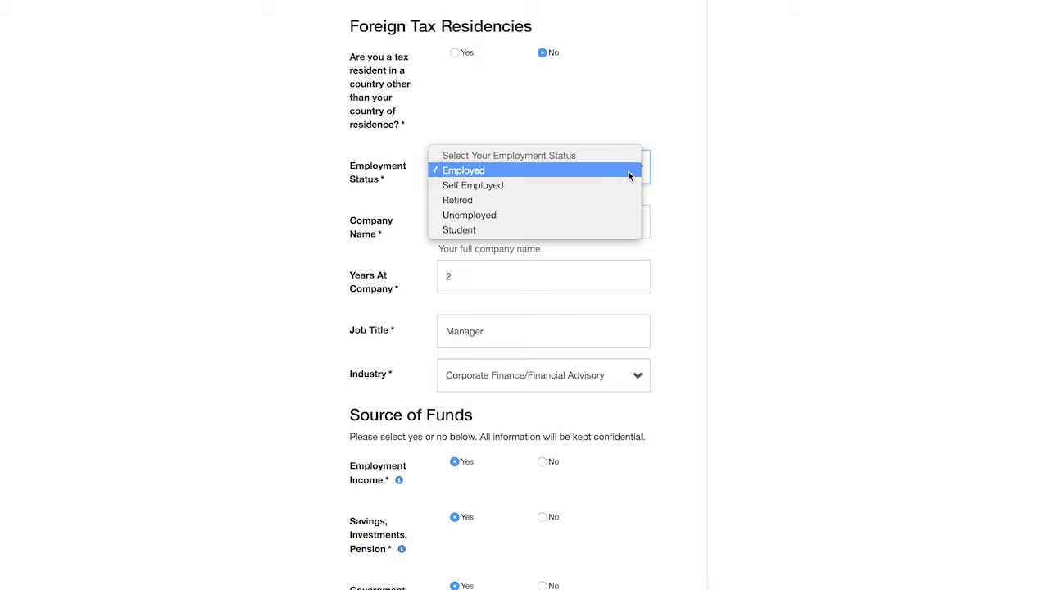
{"action": "left_click", "coordinate": [462, 171]}
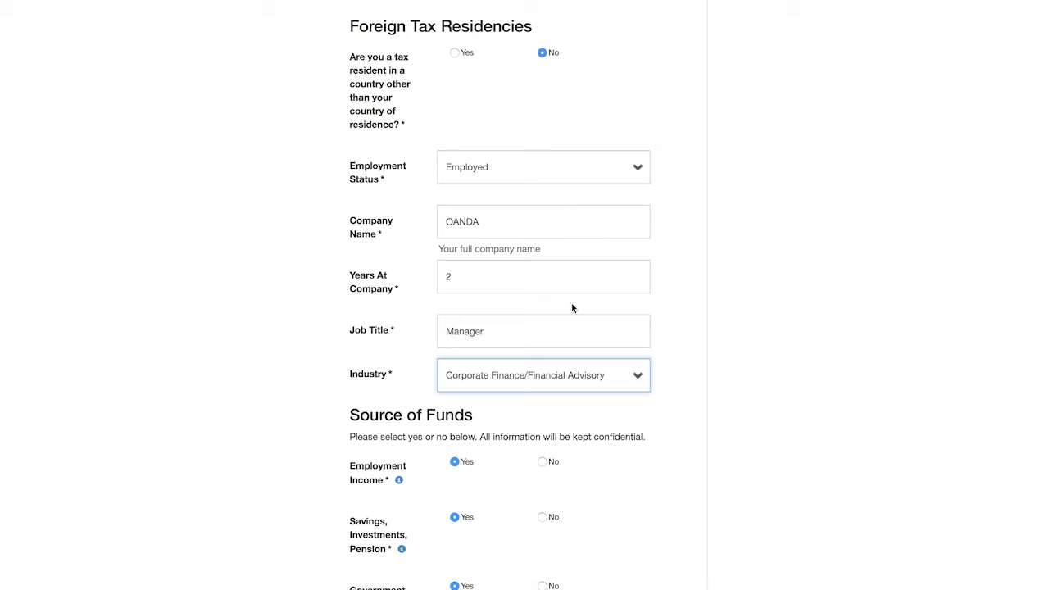
{"action": "mouse_move", "coordinate": [562, 383]}
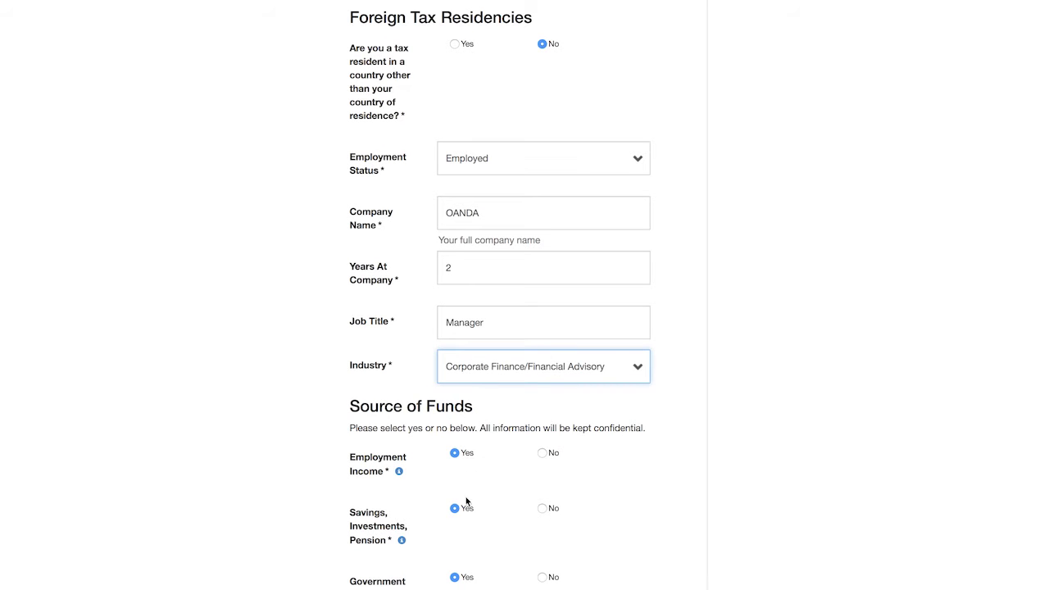
Step: Keep the income range, Finance/Financial Engineering, CISI, and Sale/Trading of Investment Products answers
{"action": "scroll", "scroll_direction": "down", "scroll_amount": 3}
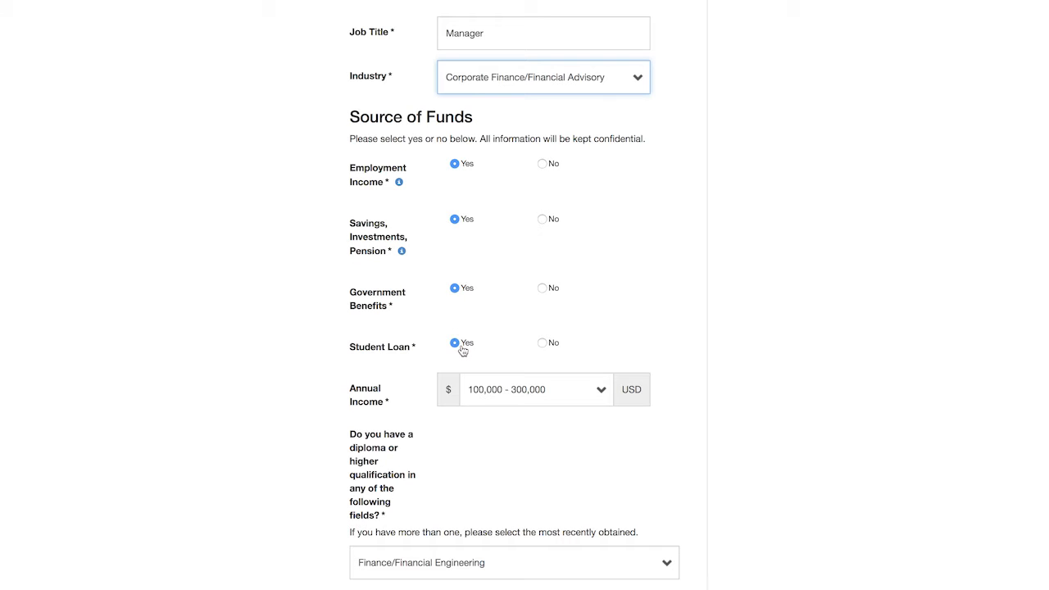
{"action": "mouse_move", "coordinate": [600, 390]}
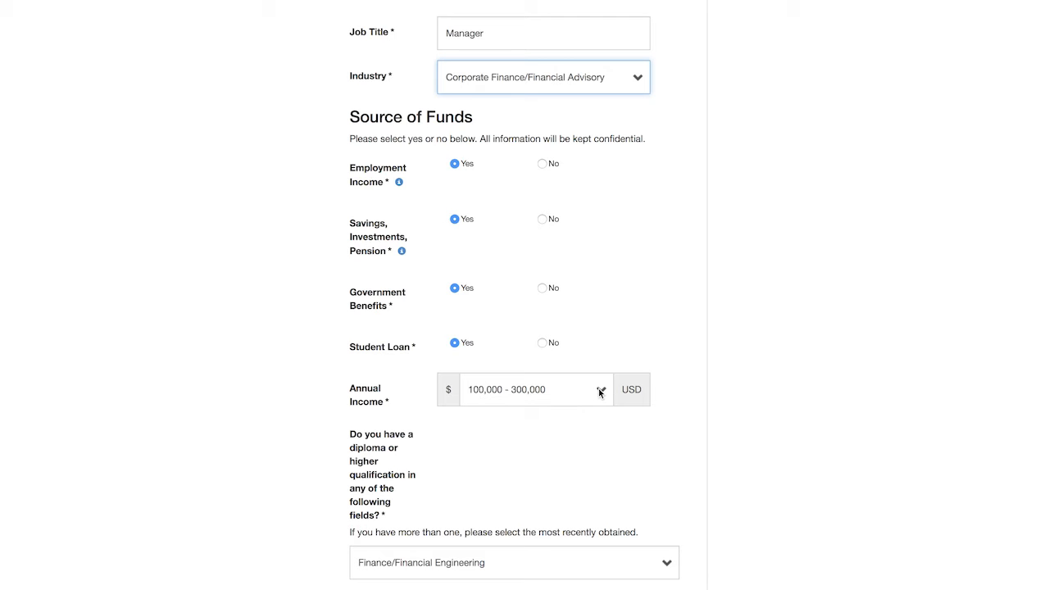
{"action": "left_click", "coordinate": [532, 389]}
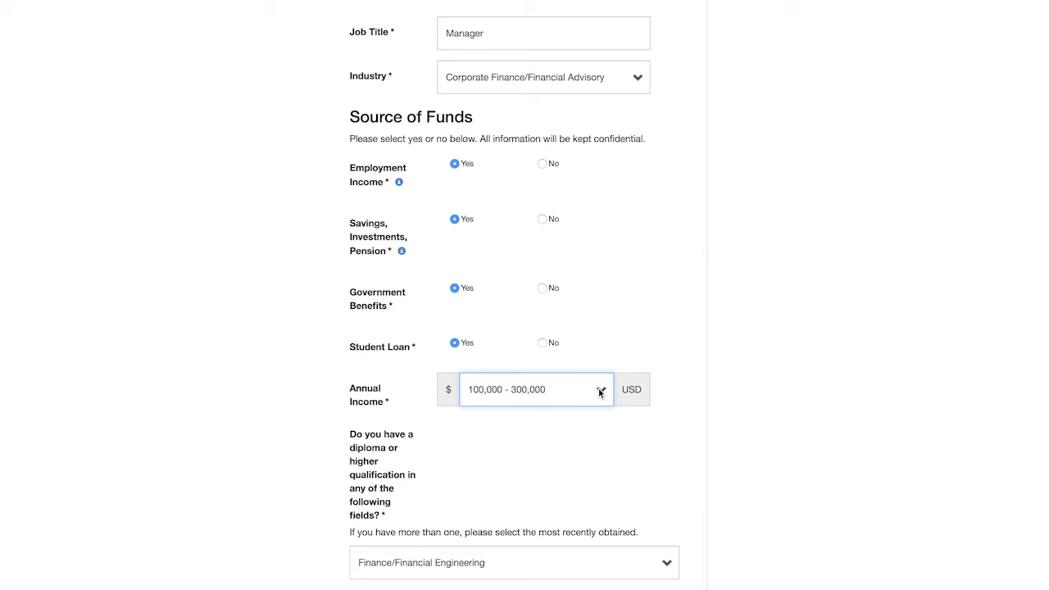
{"action": "left_click", "coordinate": [514, 562]}
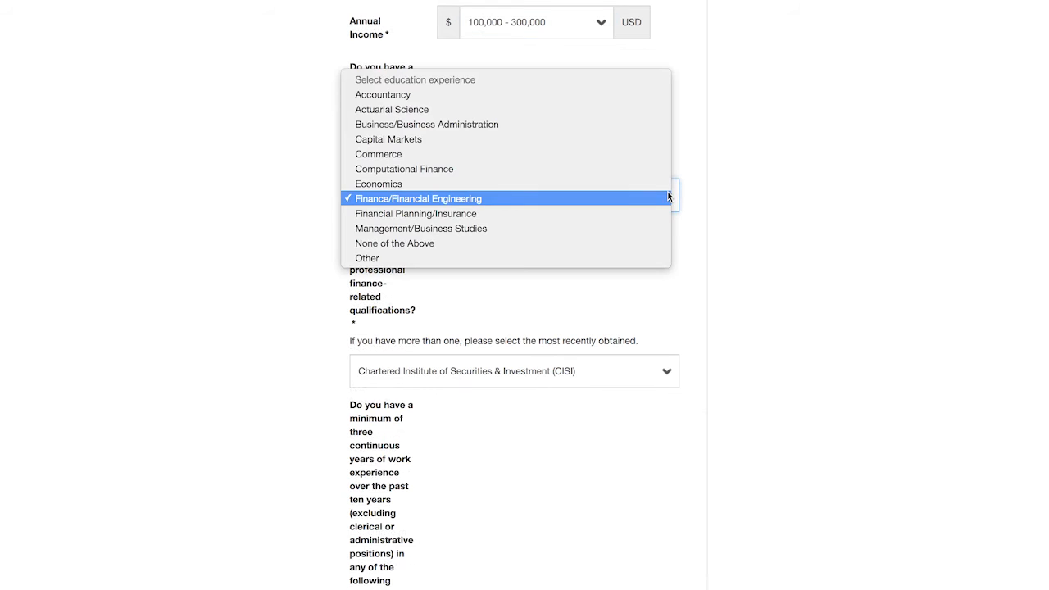
{"action": "left_click", "coordinate": [417, 198]}
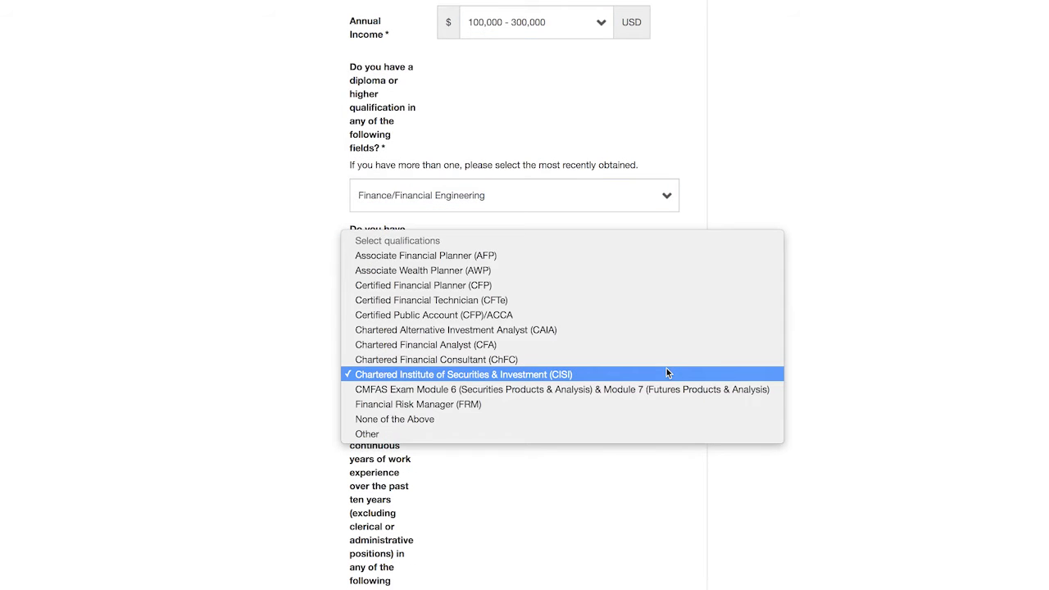
{"action": "left_click", "coordinate": [457, 373]}
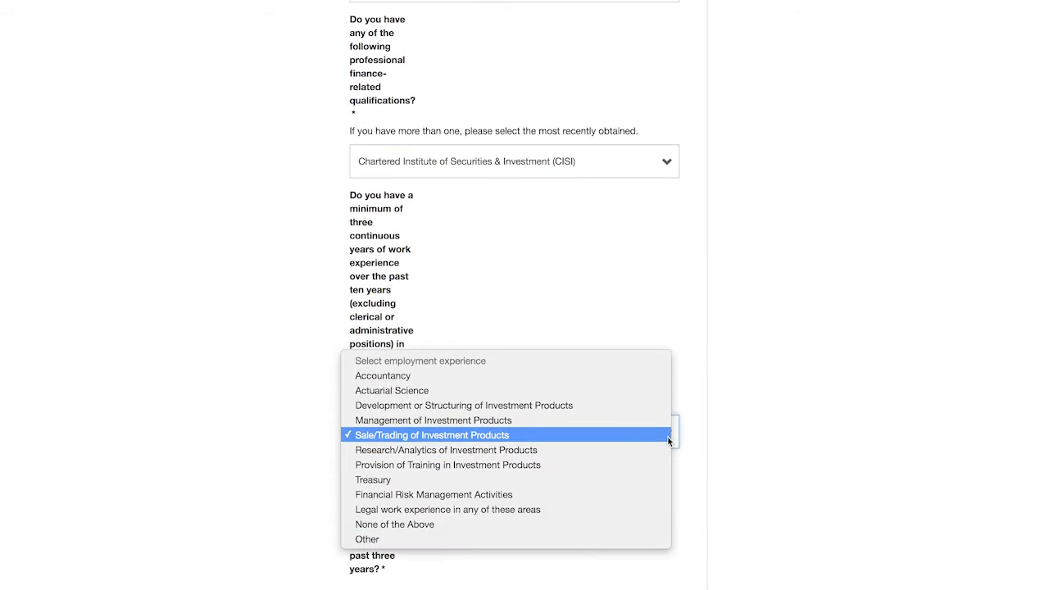
{"action": "left_click", "coordinate": [427, 434]}
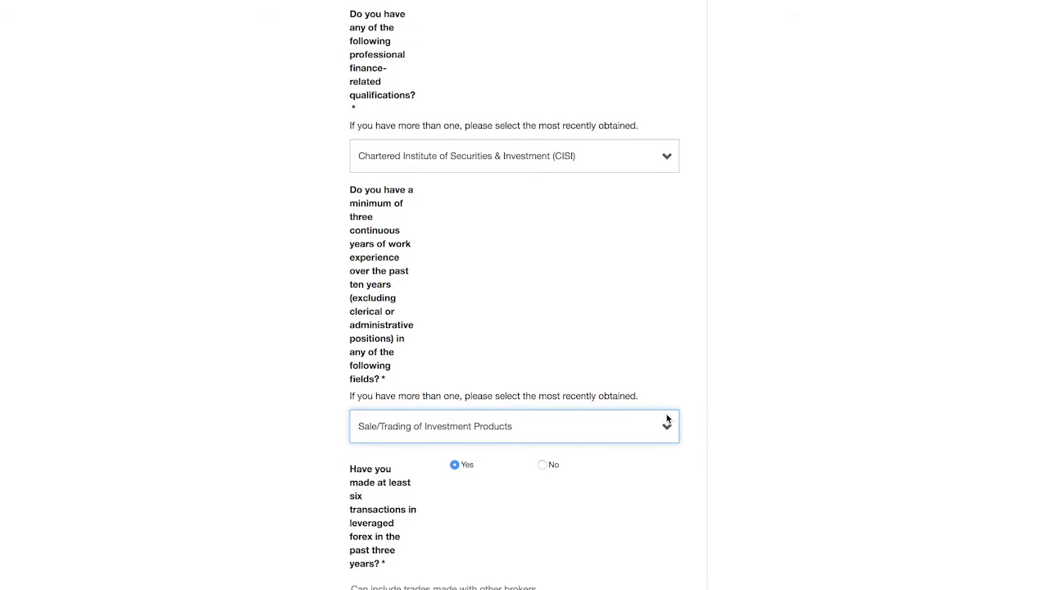
{"action": "scroll", "scroll_direction": "down", "scroll_amount": 3}
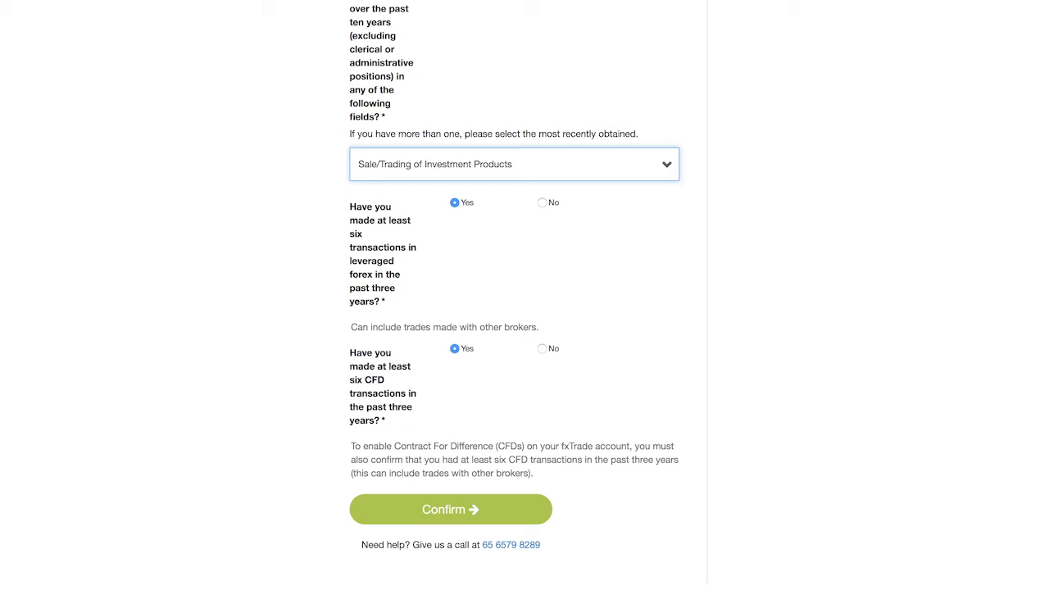
{"action": "mouse_move", "coordinate": [408, 256]}
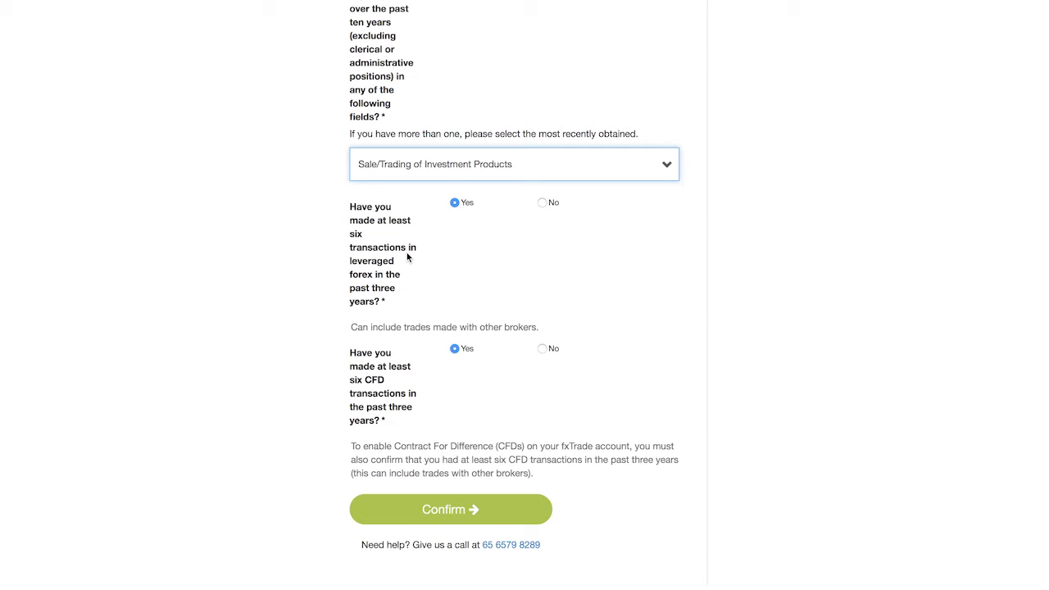
{"action": "mouse_move", "coordinate": [399, 419]}
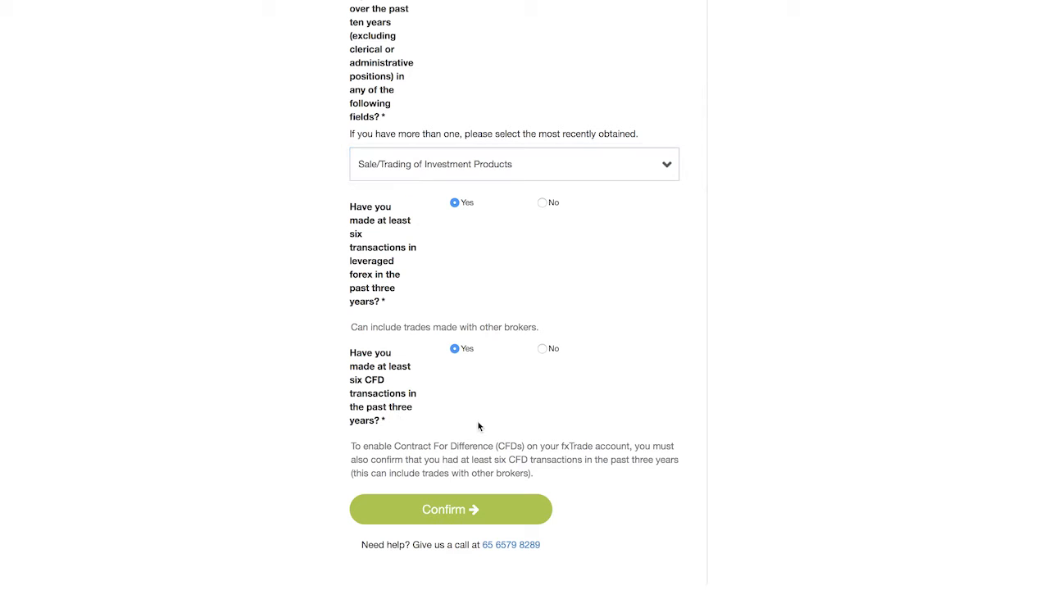
{"action": "mouse_move", "coordinate": [502, 514]}
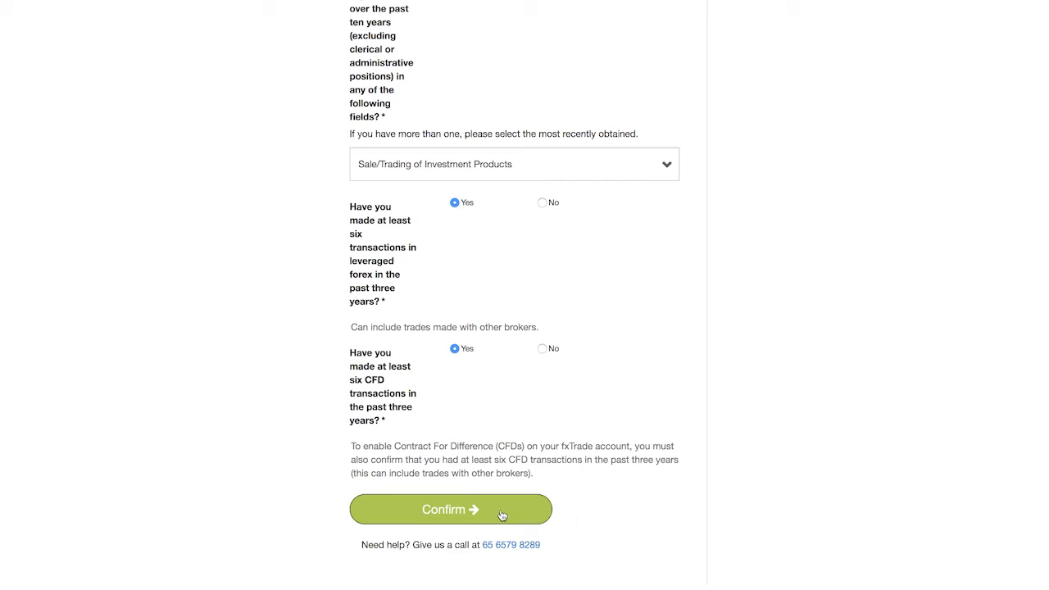
Step: Confirm the updates, continue past the thank-you page, and reach the document upload page
{"action": "left_click", "coordinate": [449, 509]}
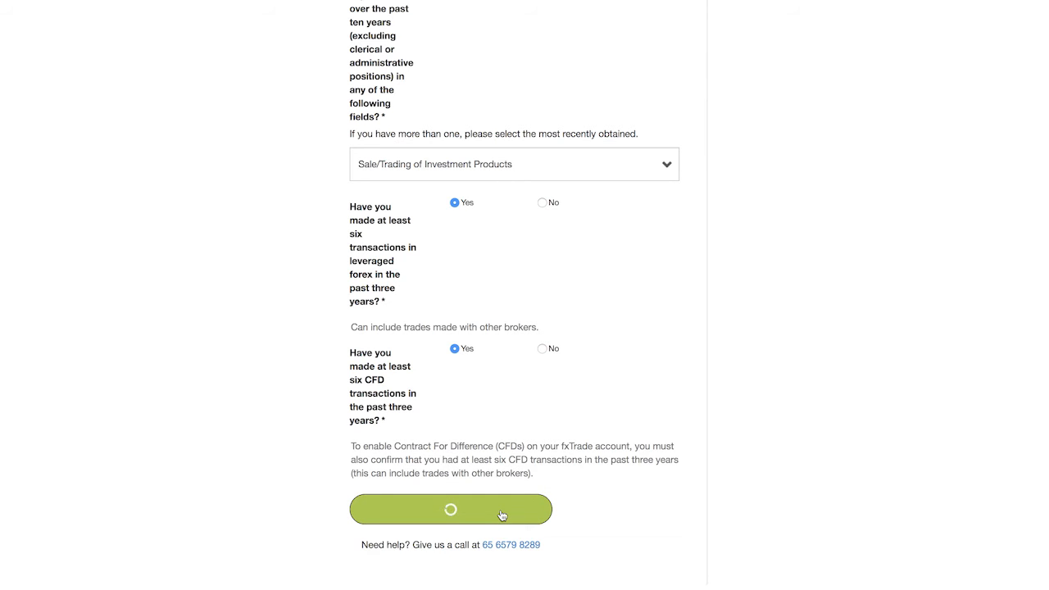
{"action": "left_click", "coordinate": [450, 509]}
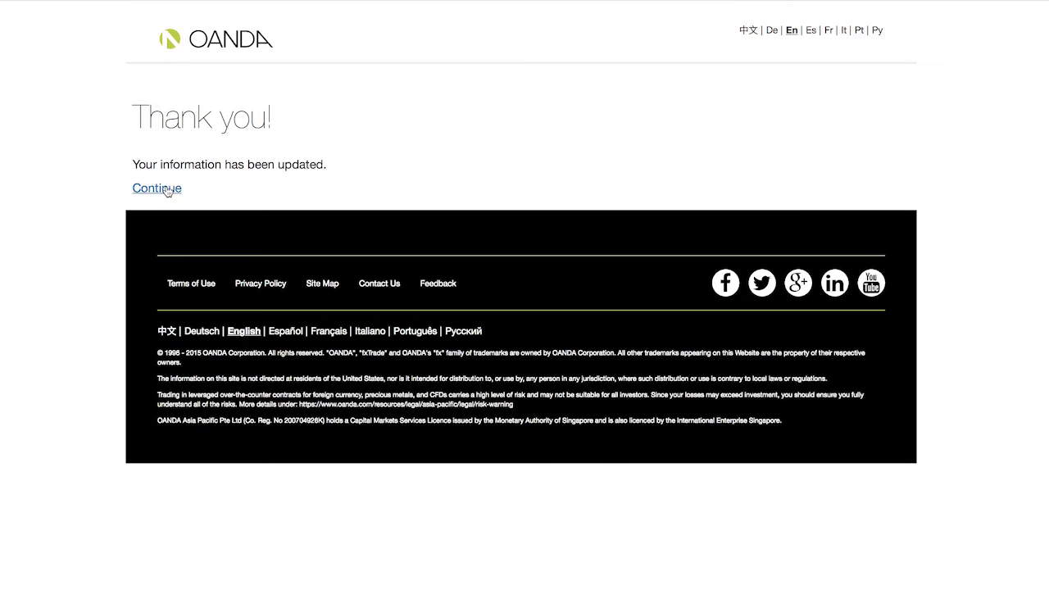
{"action": "left_click", "coordinate": [155, 188]}
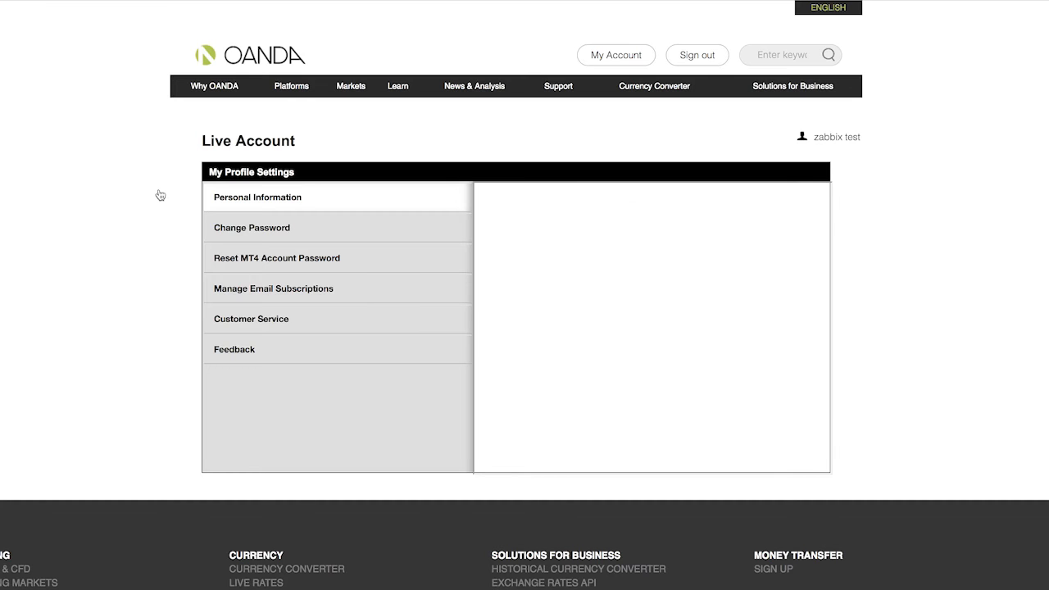
{"action": "left_click", "coordinate": [257, 197]}
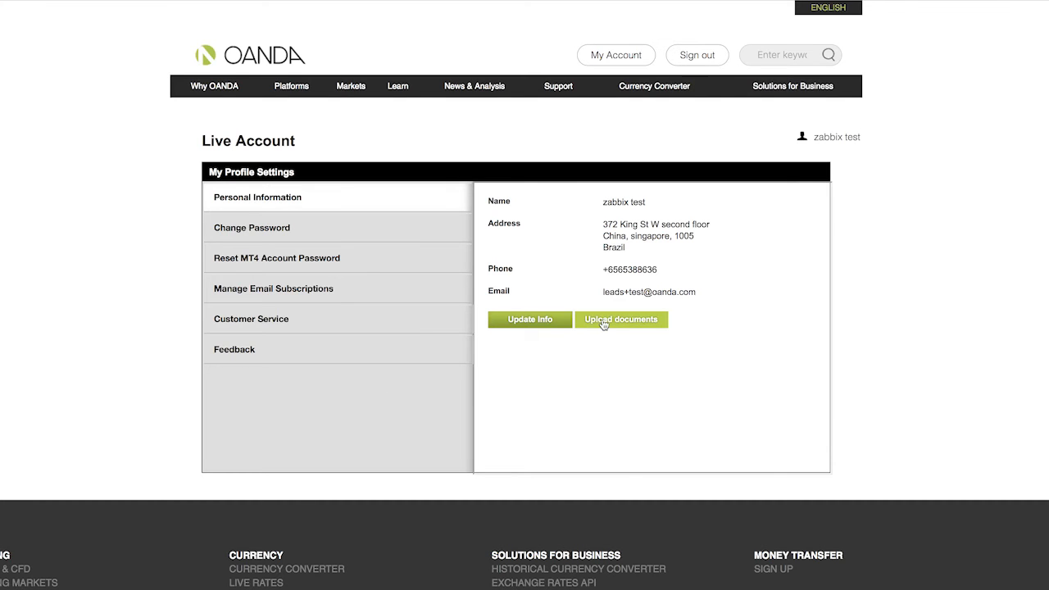
{"action": "left_click", "coordinate": [621, 319]}
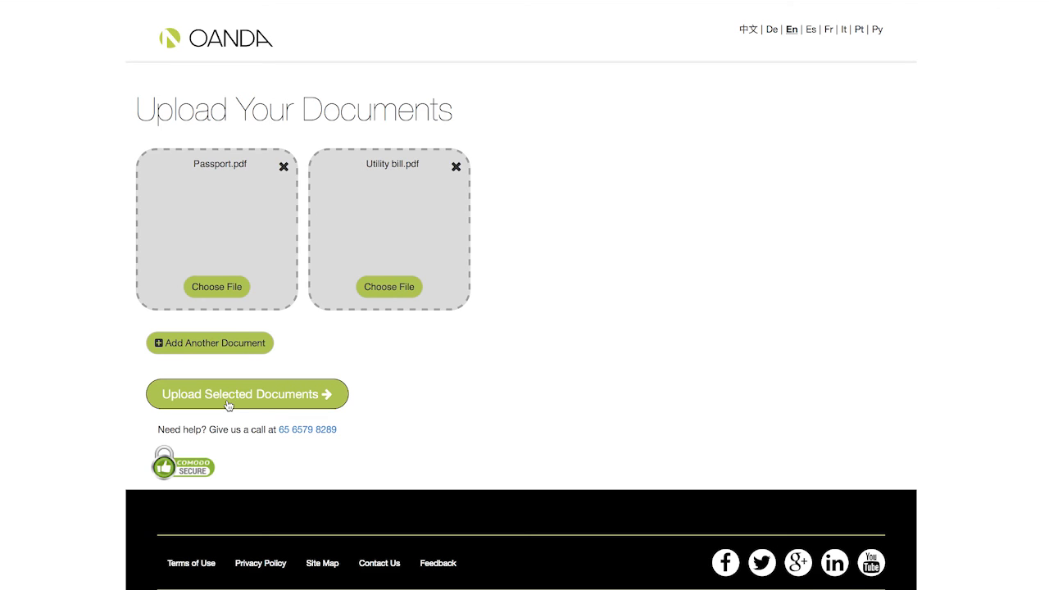
Step: Upload Passport.pdf and Utility bill.pdf, then finish on the Customer Support thank-you page
{"action": "left_click", "coordinate": [246, 394]}
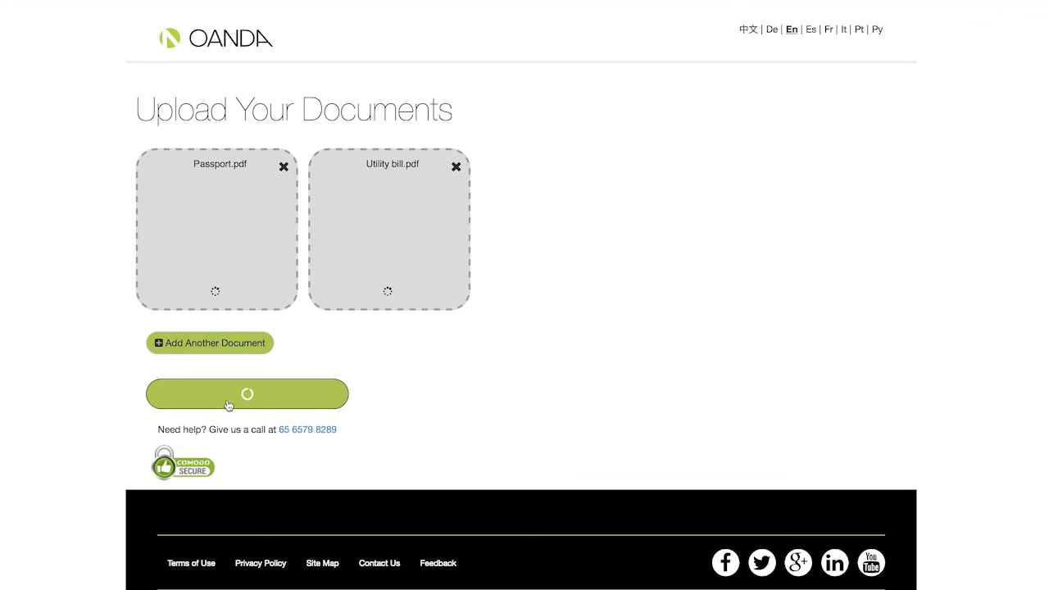
{"action": "left_click", "coordinate": [246, 393]}
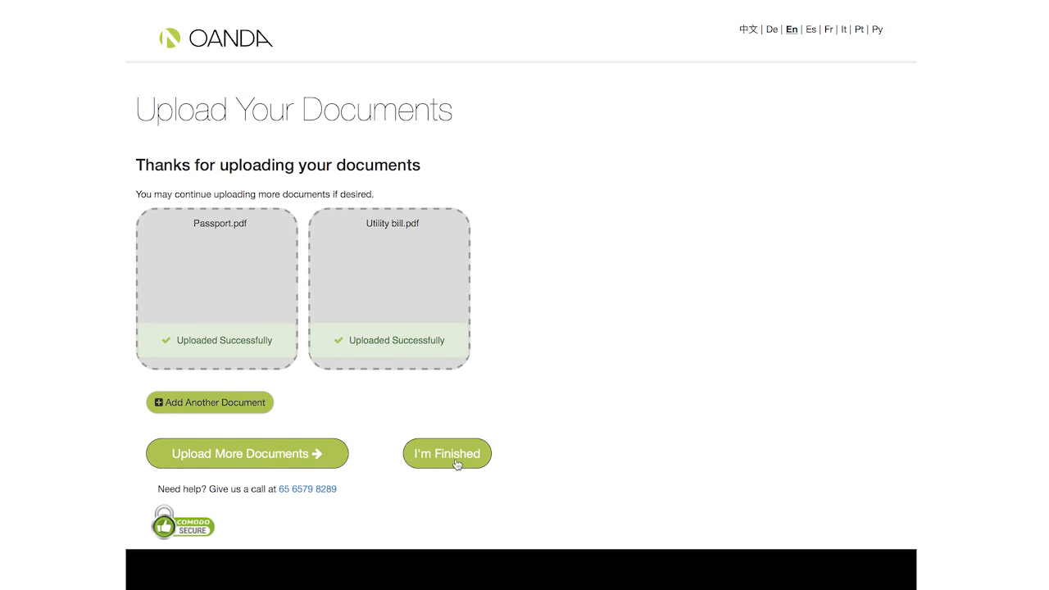
{"action": "left_click", "coordinate": [447, 453]}
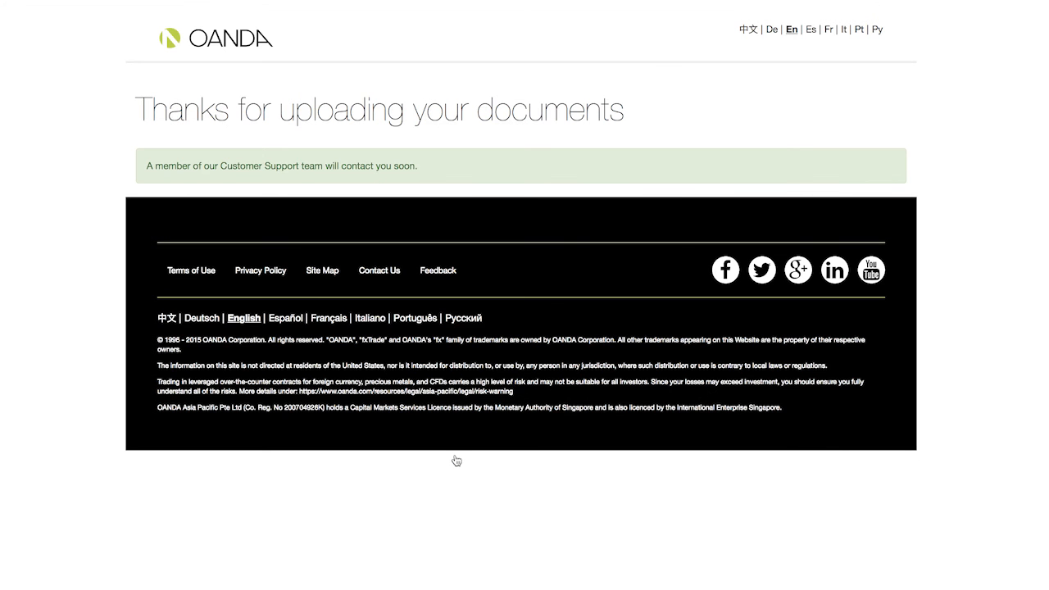